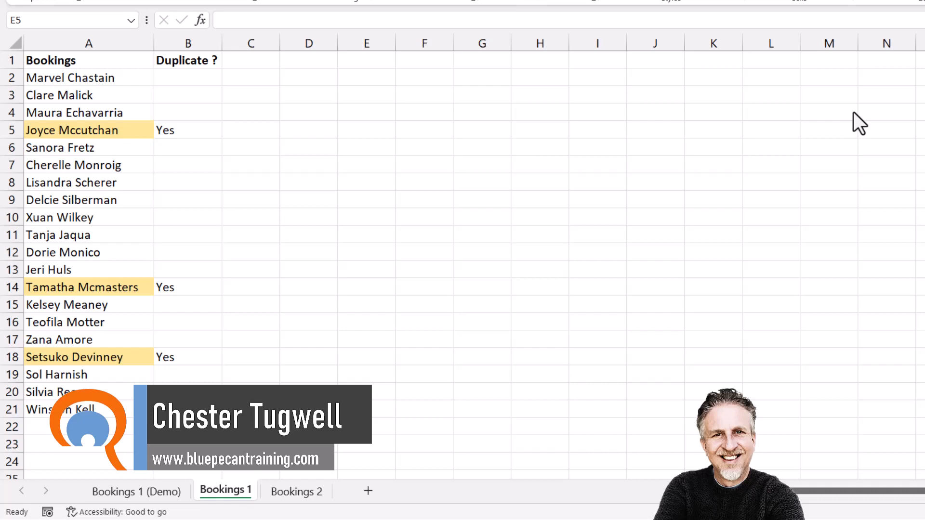
mouse_move(65, 98)
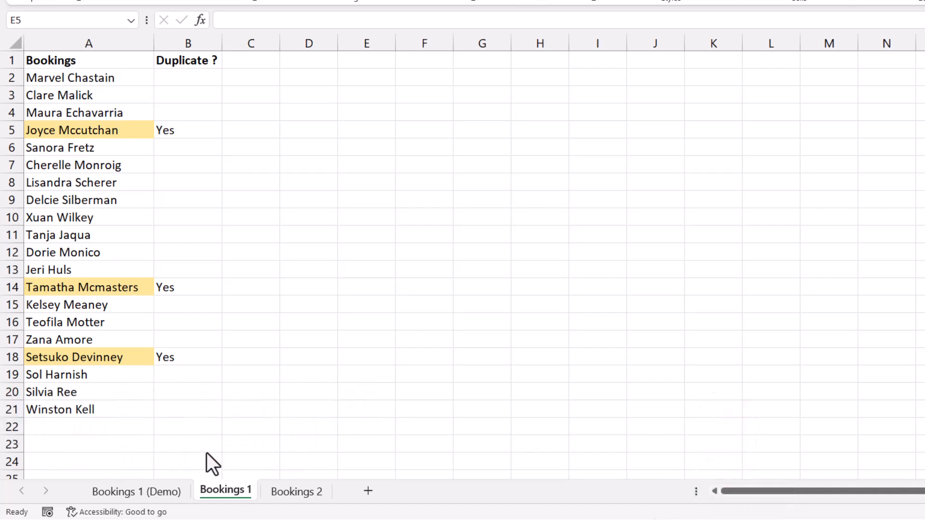
mouse_move(94, 85)
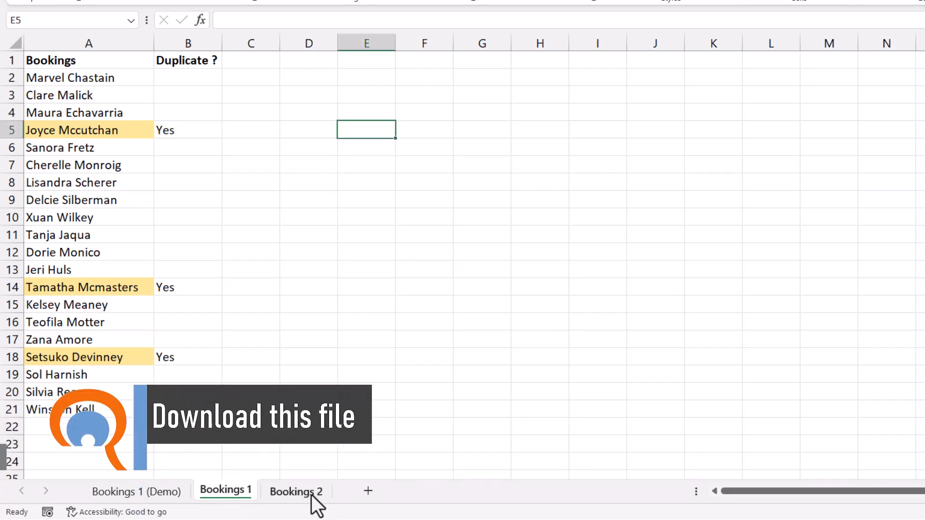
- Look over the names on Bookings 2, then return to Bookings 1
left_click(297, 491)
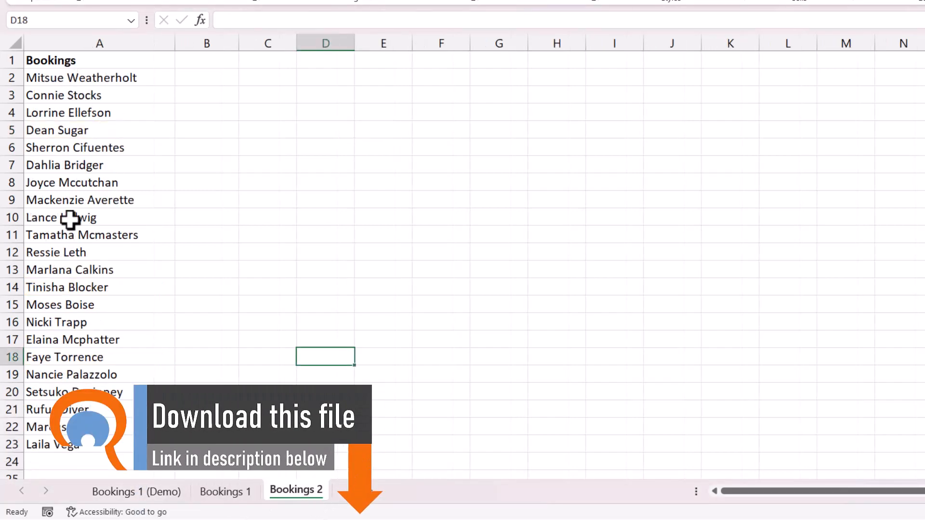
left_click(225, 491)
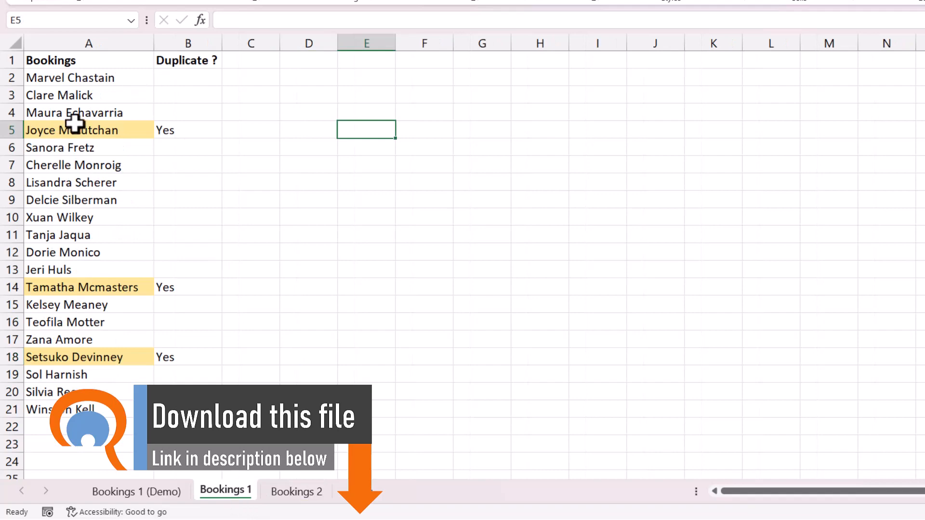
mouse_move(105, 139)
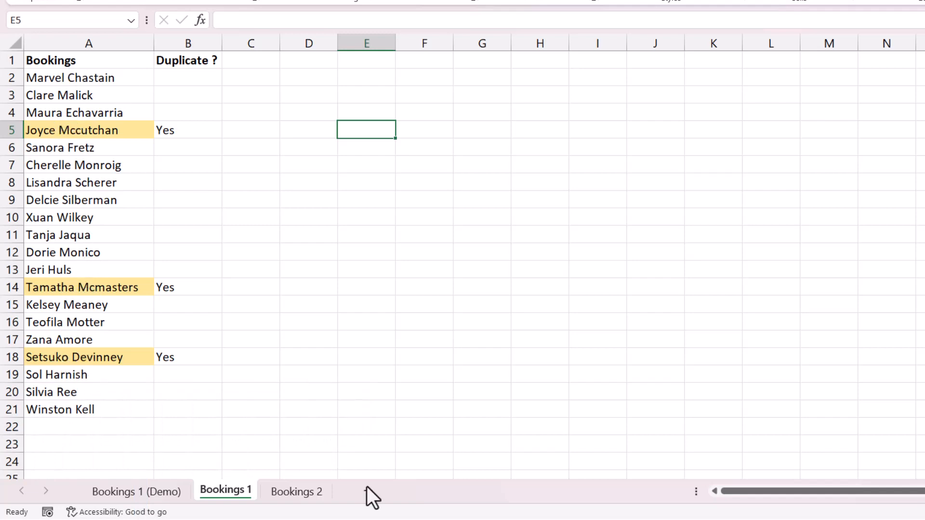
left_click(88, 42)
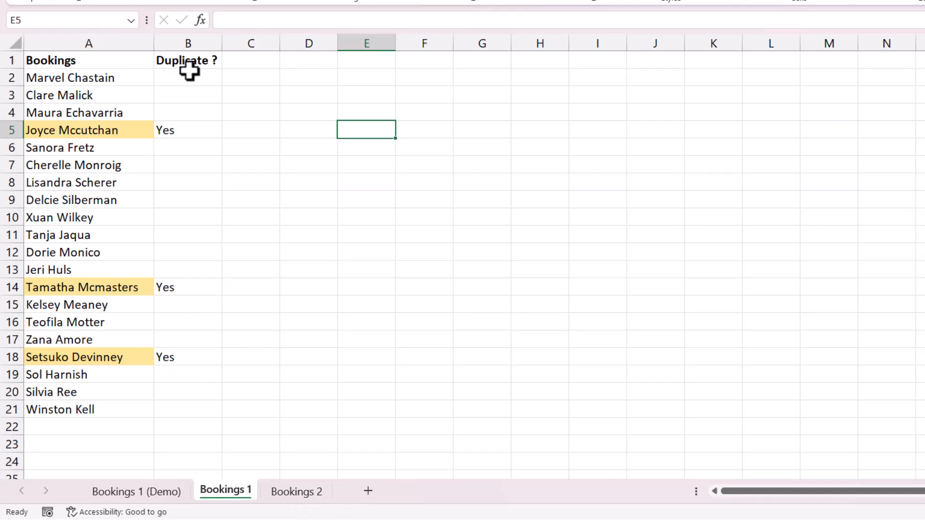
mouse_move(184, 257)
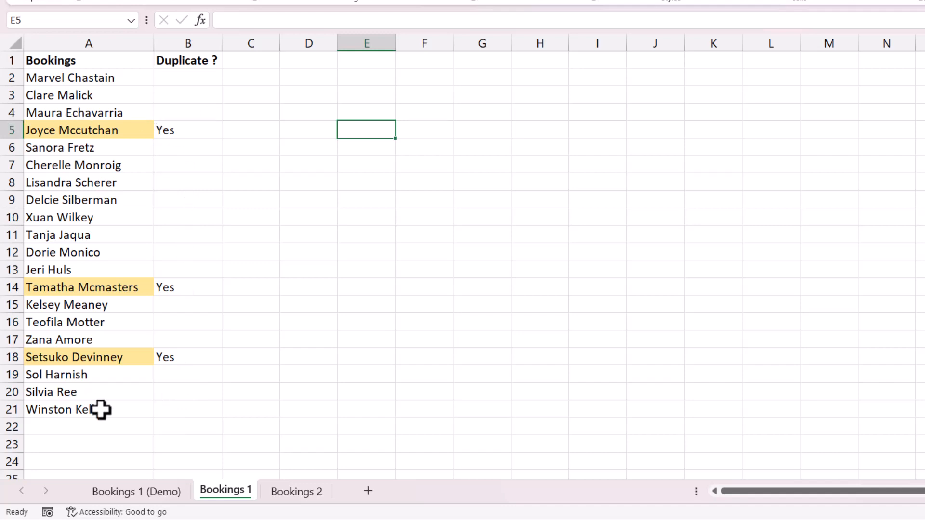
- On Bookings 1 (Demo), begin a =COUNTIF formula in cell B2
left_click(136, 492)
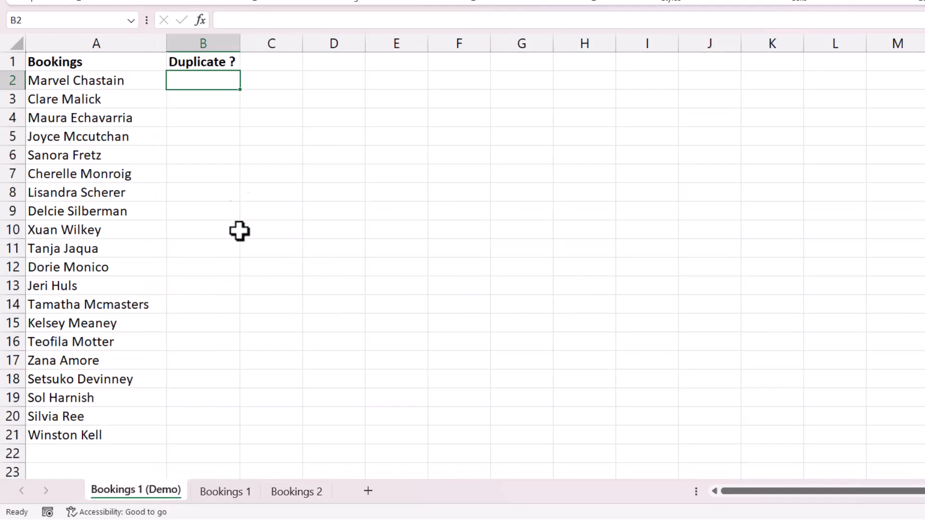
mouse_move(218, 134)
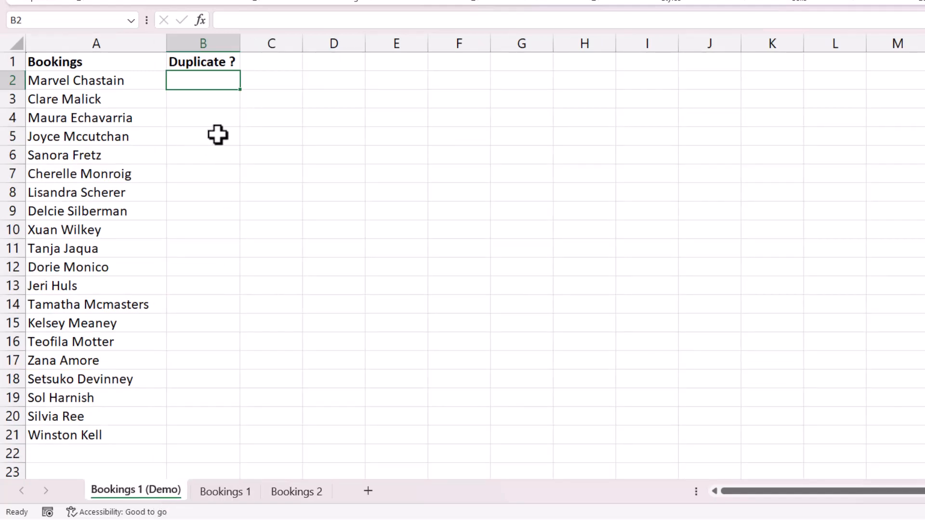
type("=")
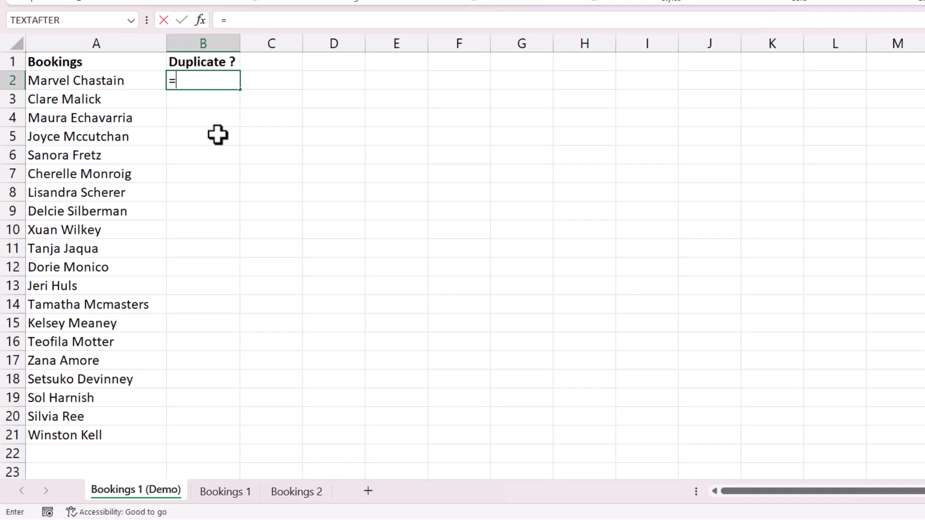
key("Escape")
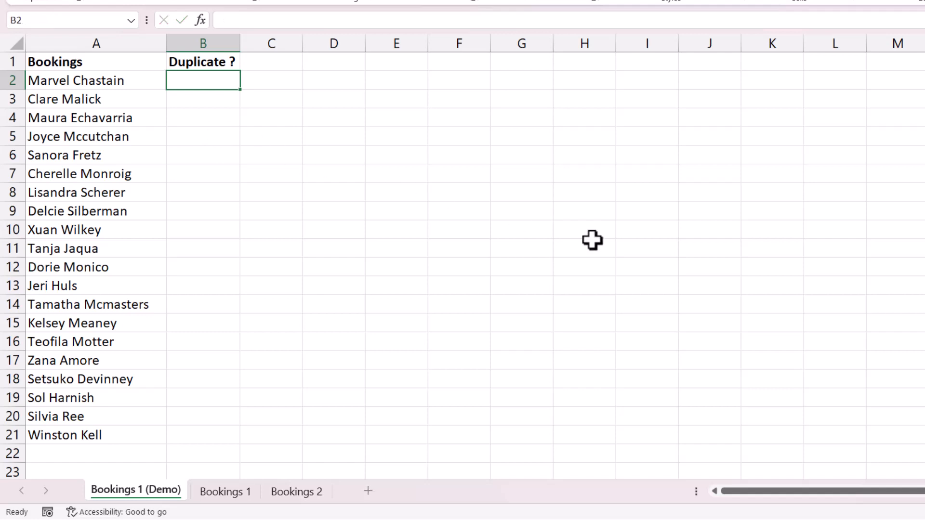
type("=cou")
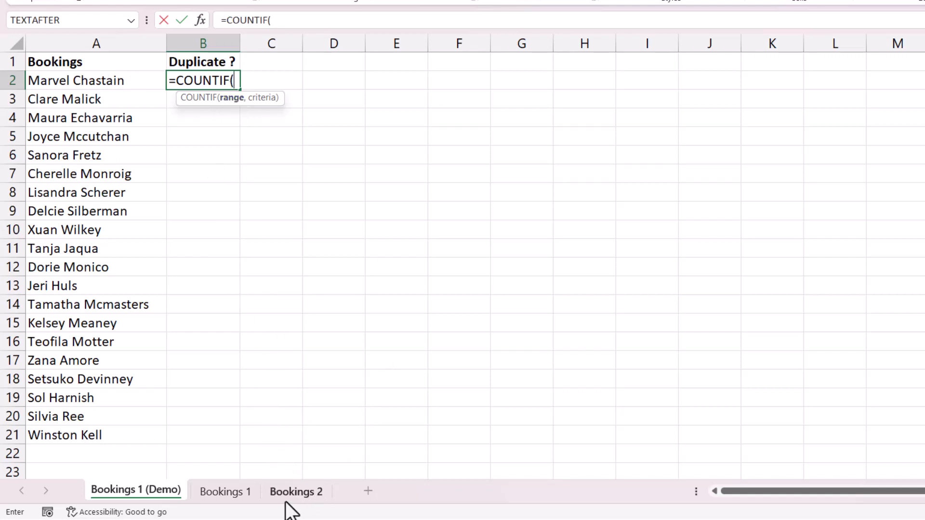
mouse_move(297, 501)
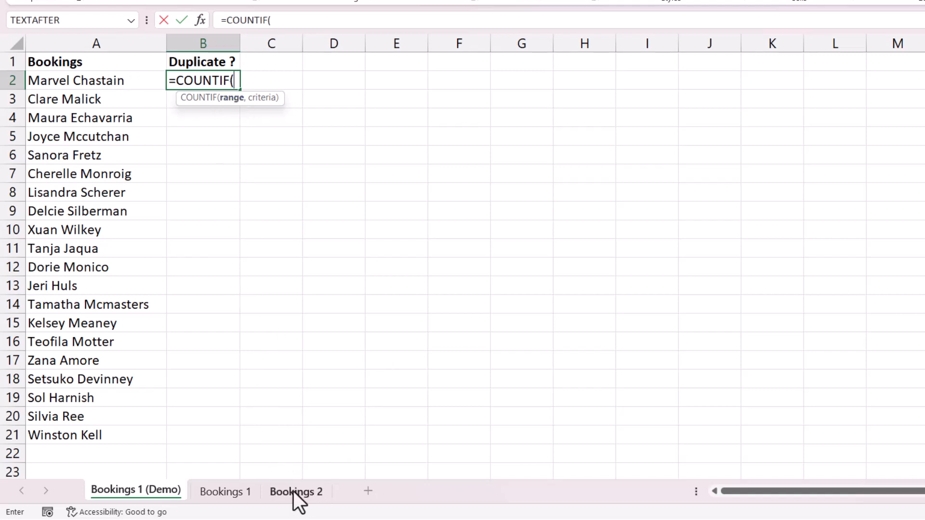
- Set the COUNTIF range to the Bookings 2 names, locked as $A$2:$A$23
left_click(295, 490)
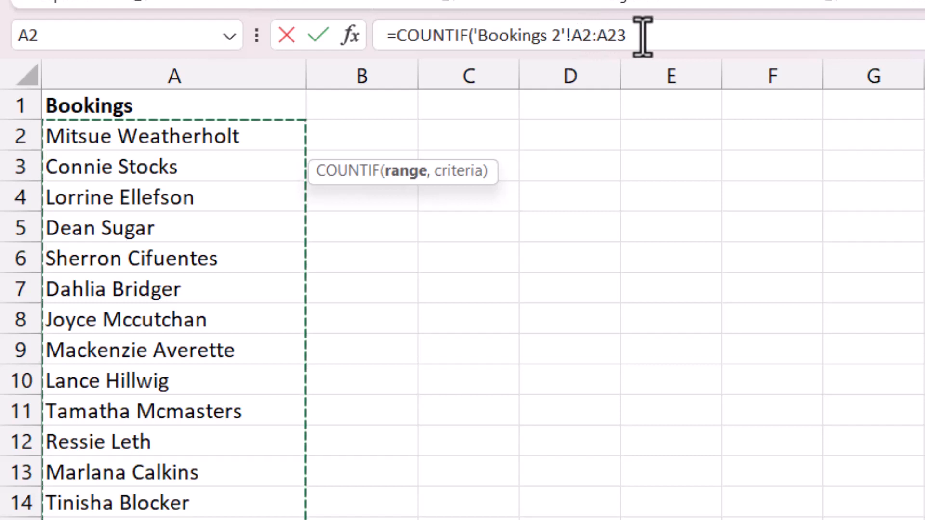
key("f4")
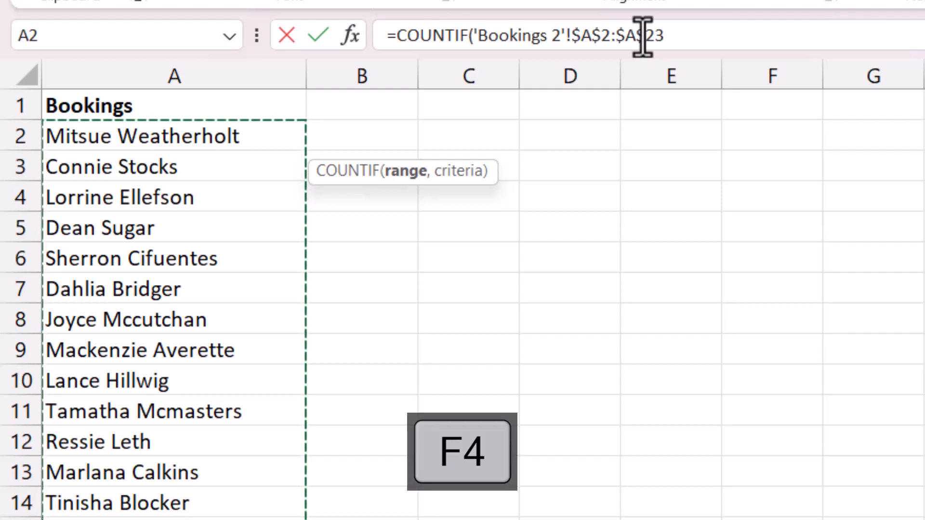
key("f4")
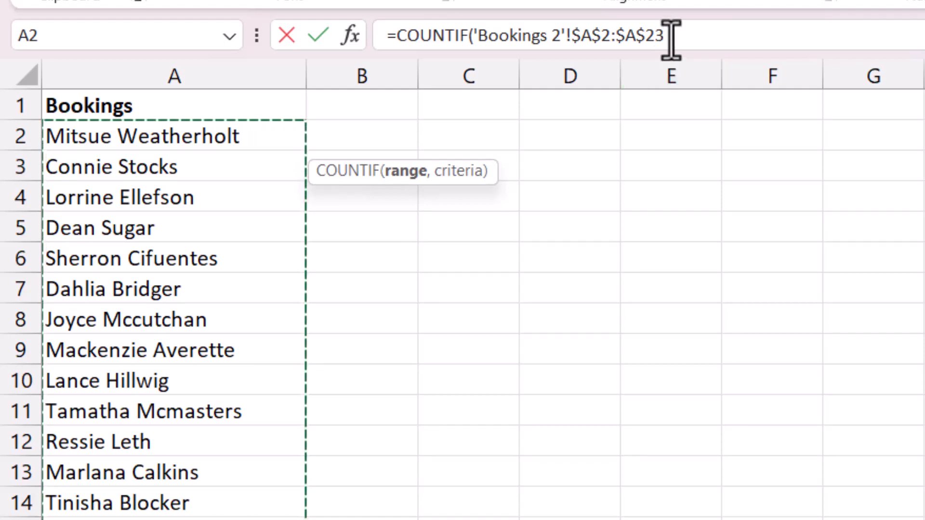
type(",")
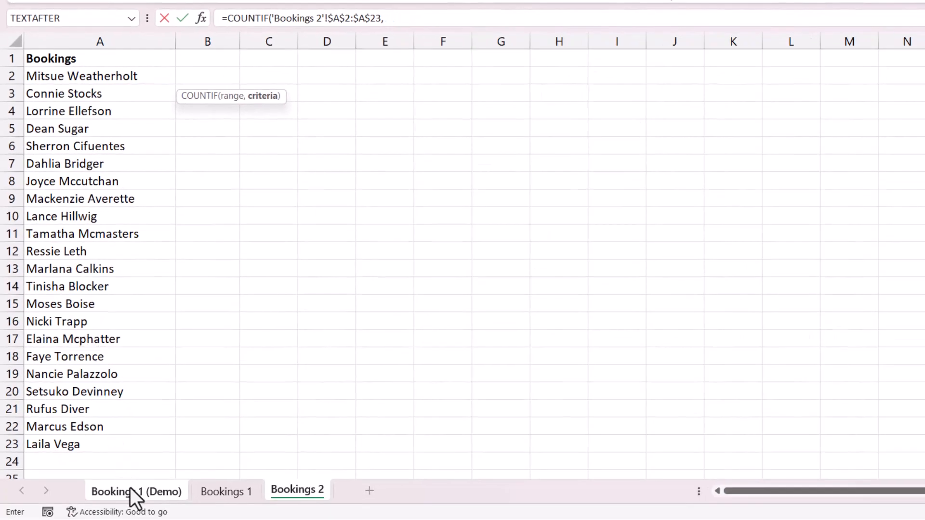
left_click(137, 491)
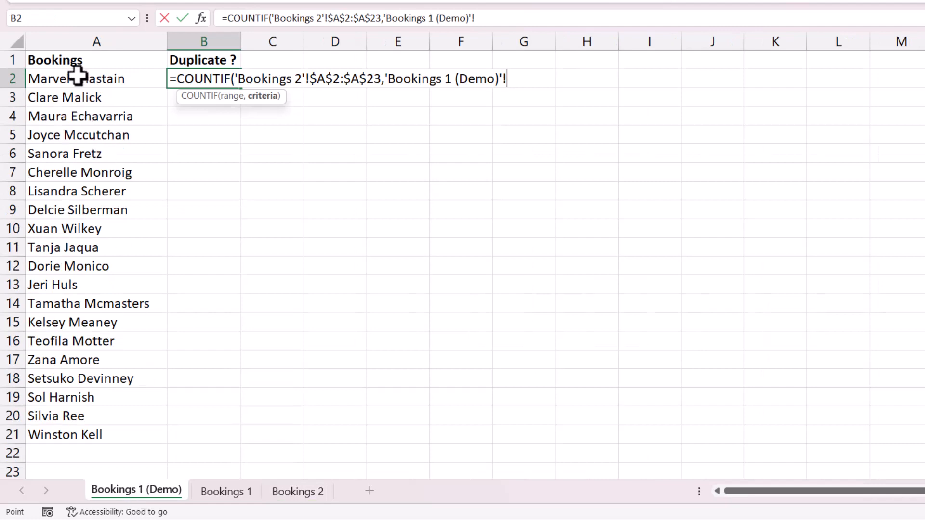
left_click(96, 78)
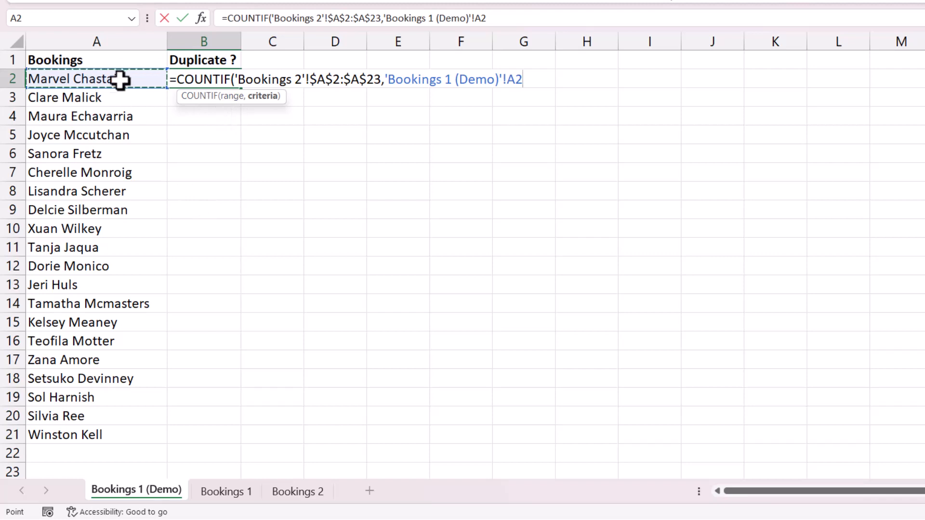
mouse_move(108, 88)
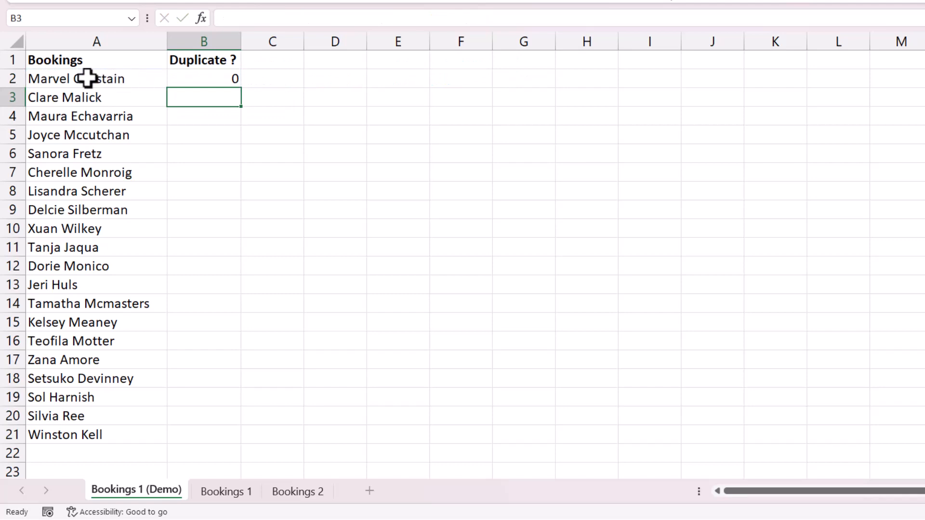
mouse_move(218, 82)
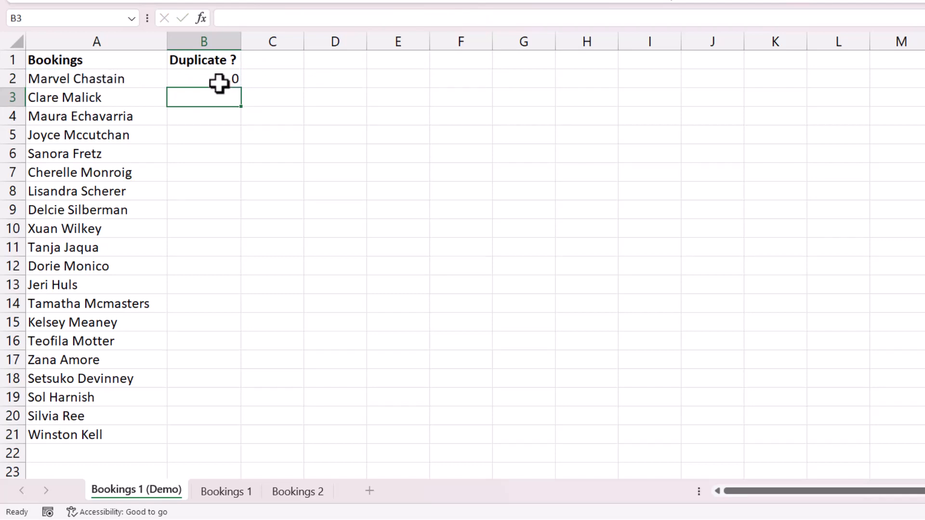
left_click(203, 78)
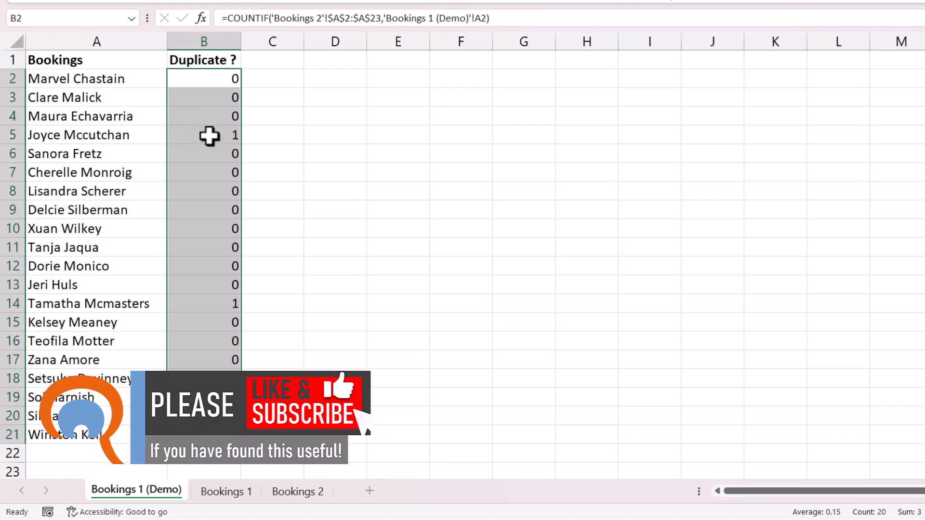
mouse_move(163, 229)
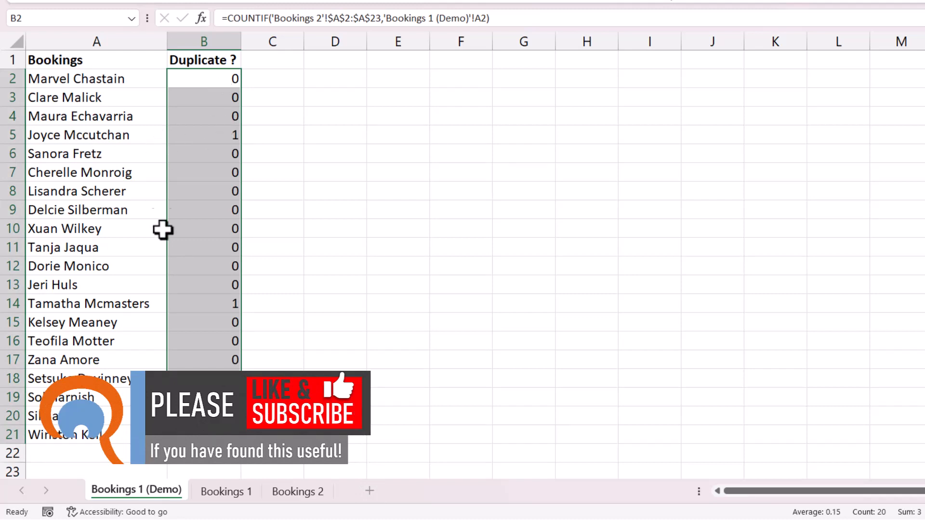
mouse_move(56, 134)
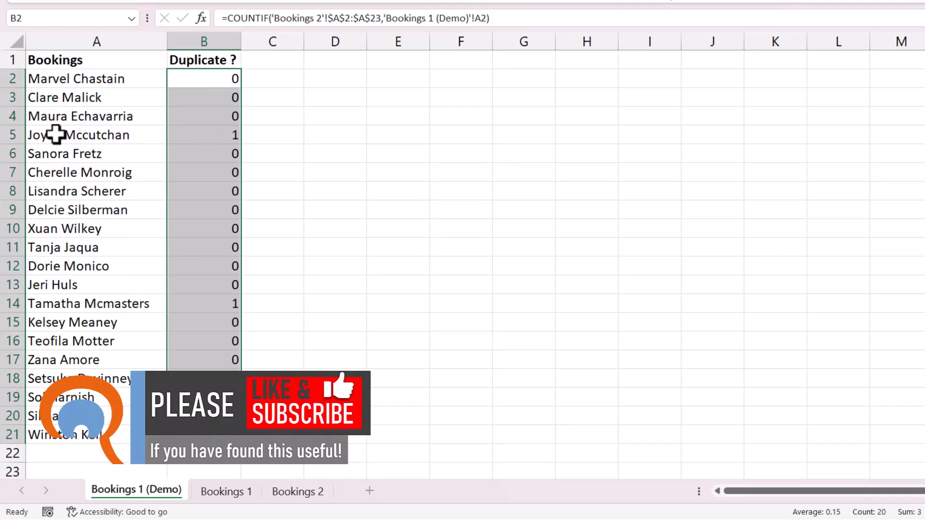
mouse_move(89, 134)
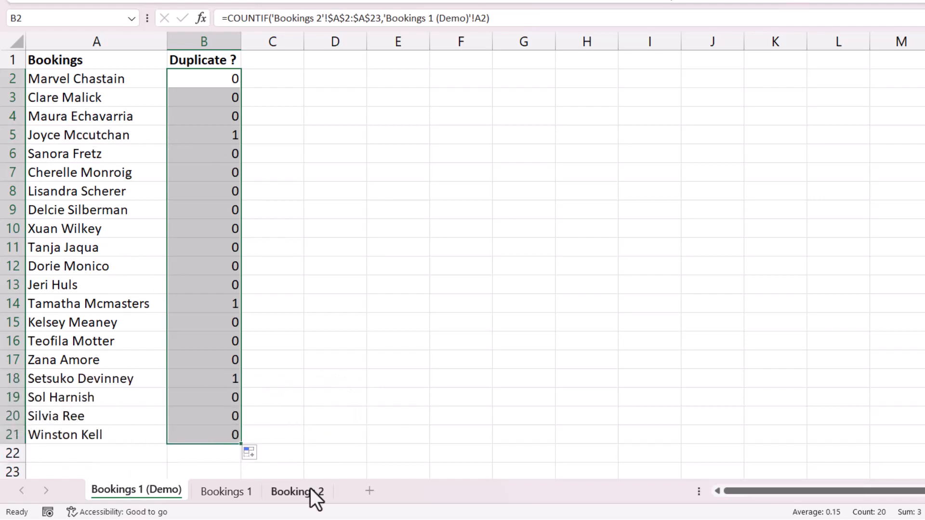
left_click(297, 491)
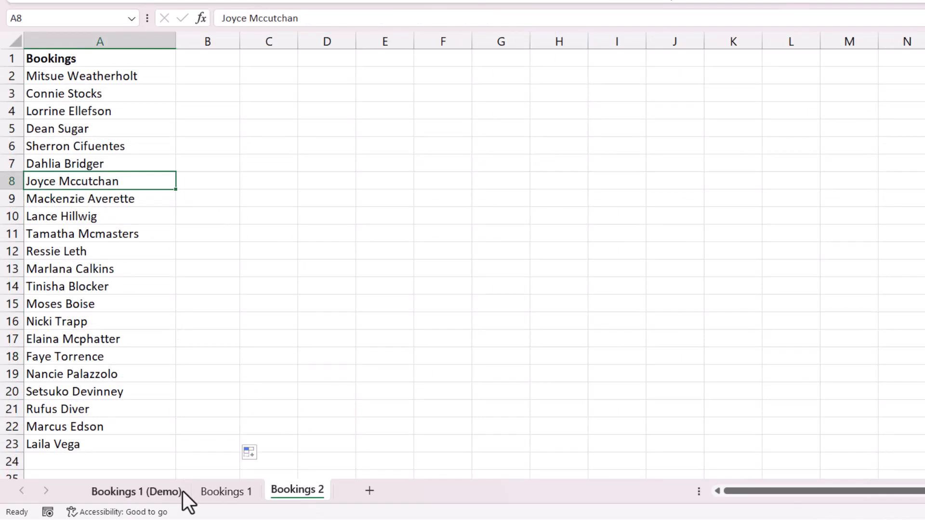
left_click(136, 491)
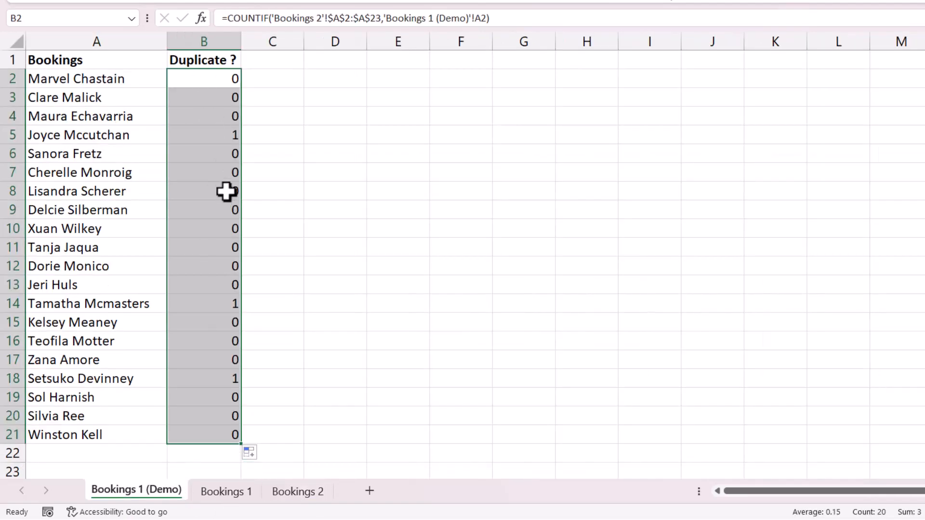
mouse_move(215, 128)
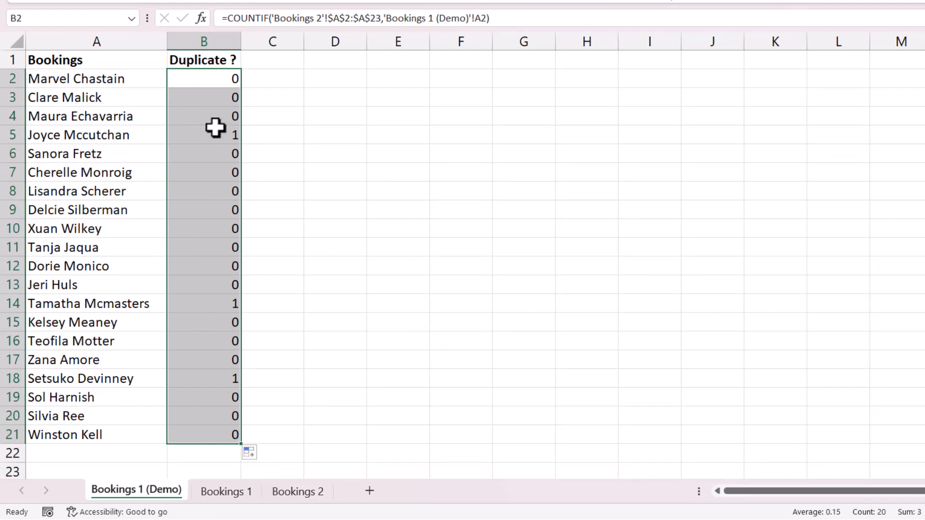
mouse_move(210, 82)
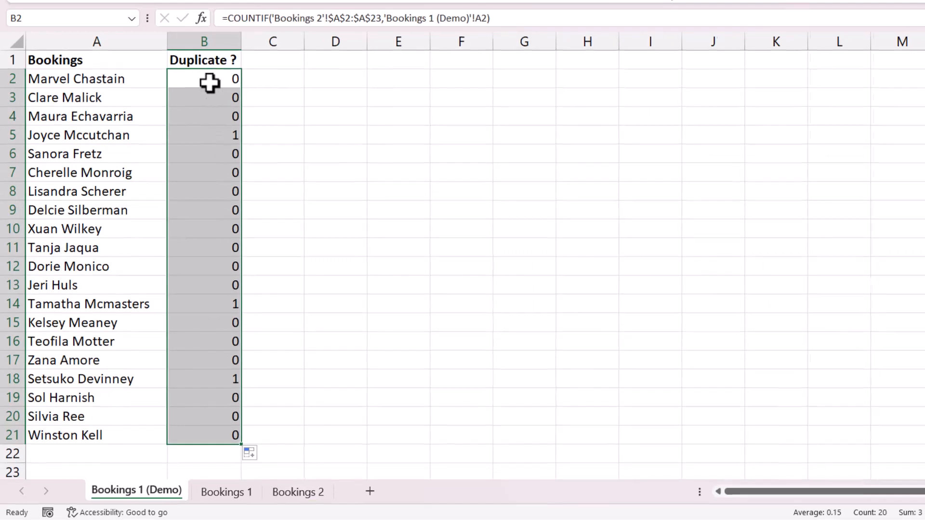
- Append >0 to the B2 COUNTIF so the Duplicate column shows TRUE/FALSE
double_click(203, 78)
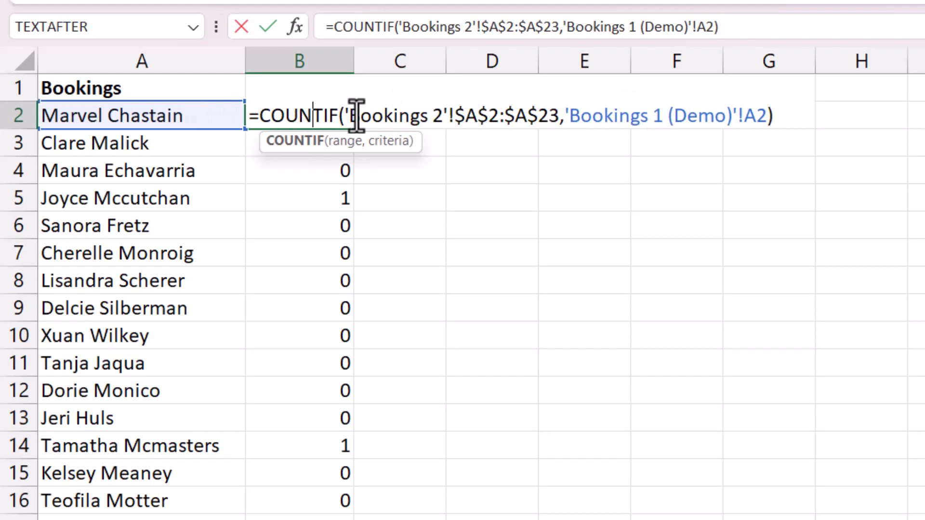
mouse_move(812, 136)
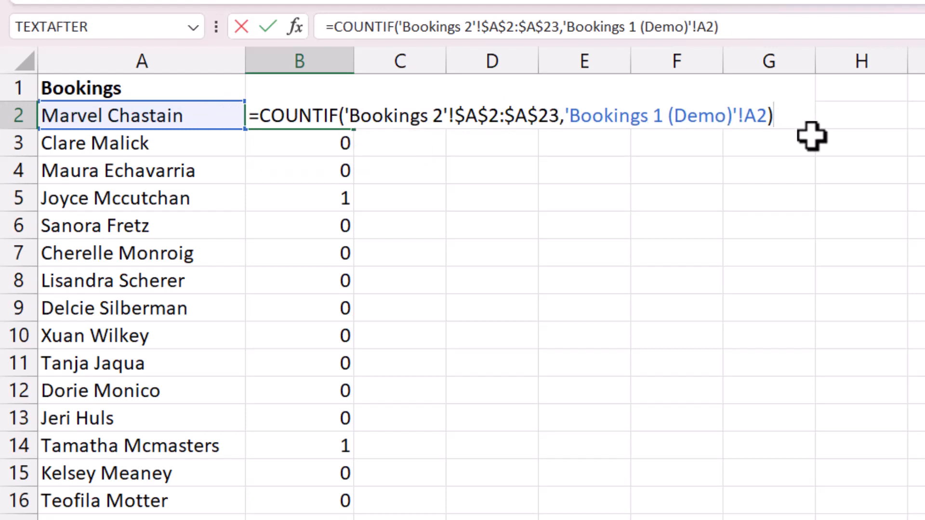
type(">0")
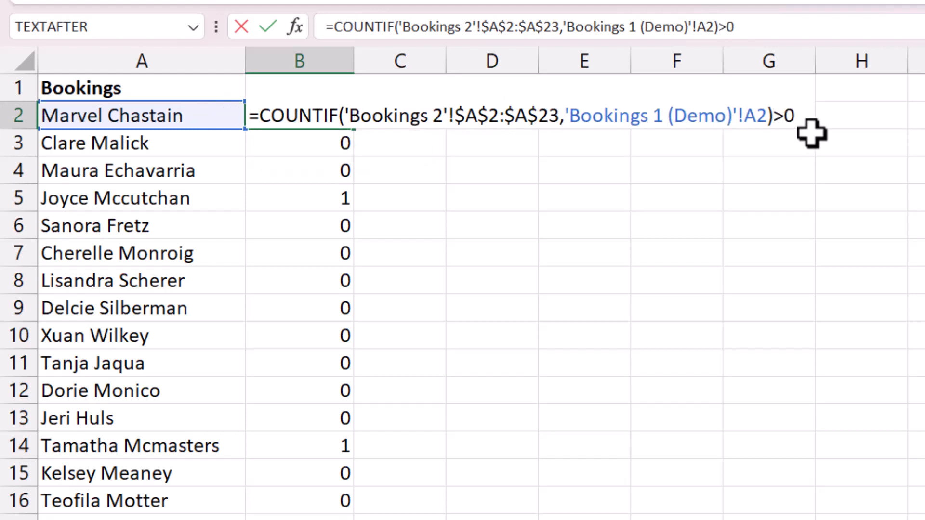
key("Enter")
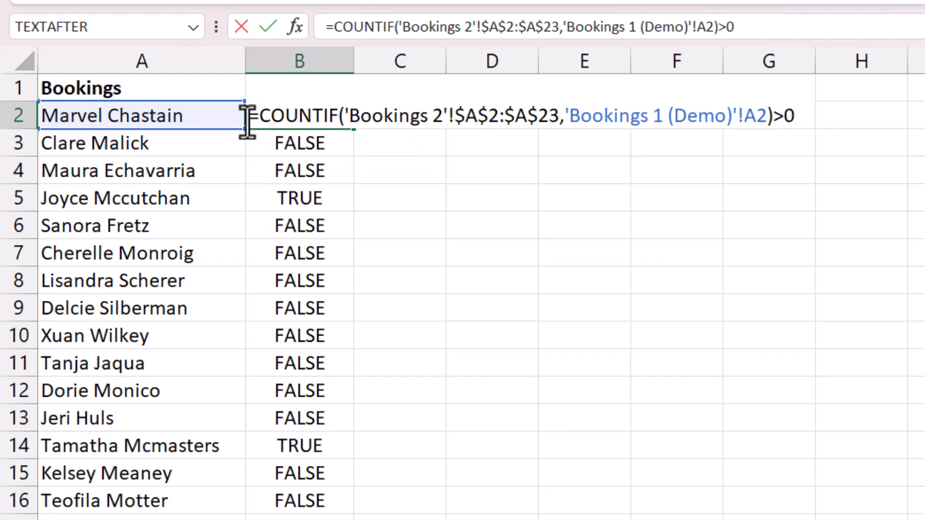
- Wrap the formula in IF(...,"Yes","") so matching names read Yes, others blank
type("IF(")
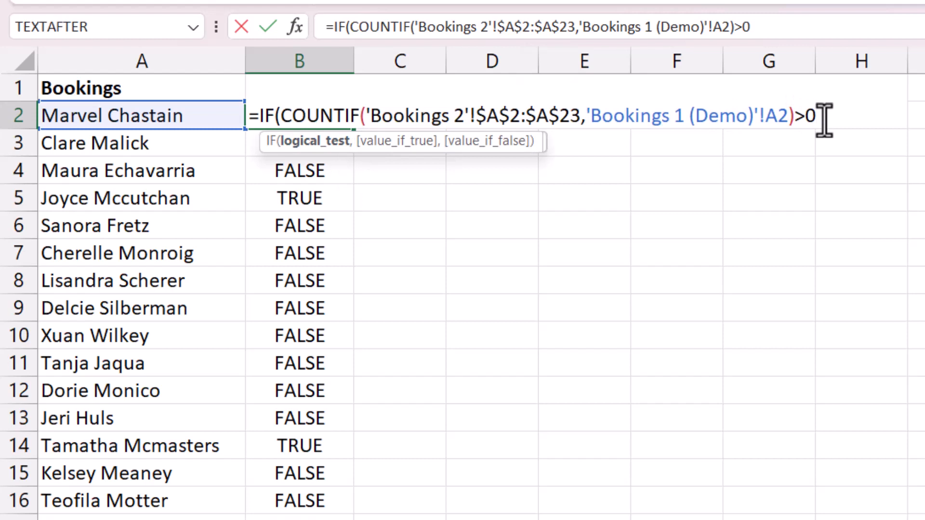
type(",\"")
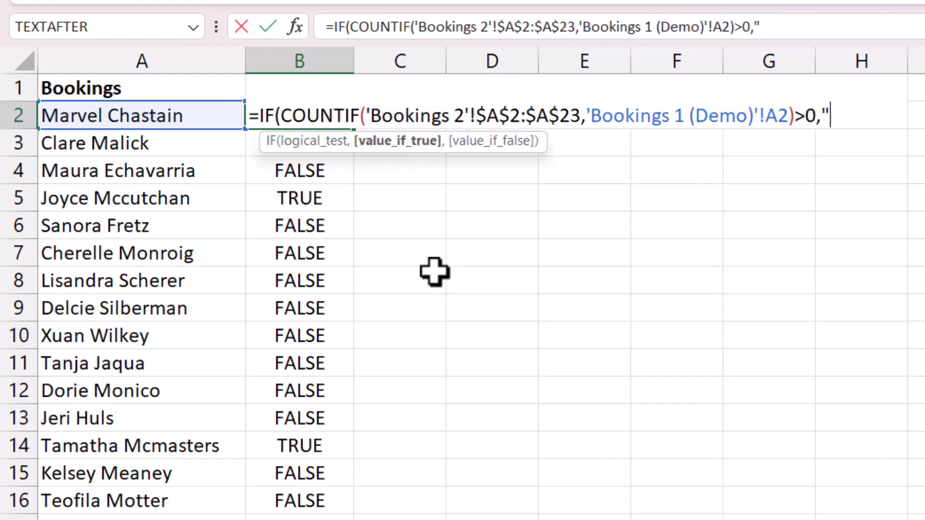
type("Yes\"")
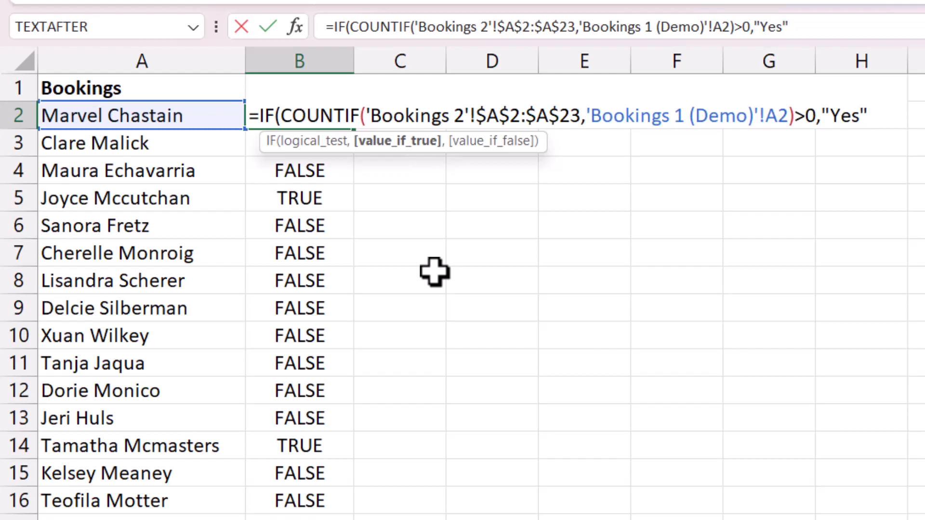
type(",")
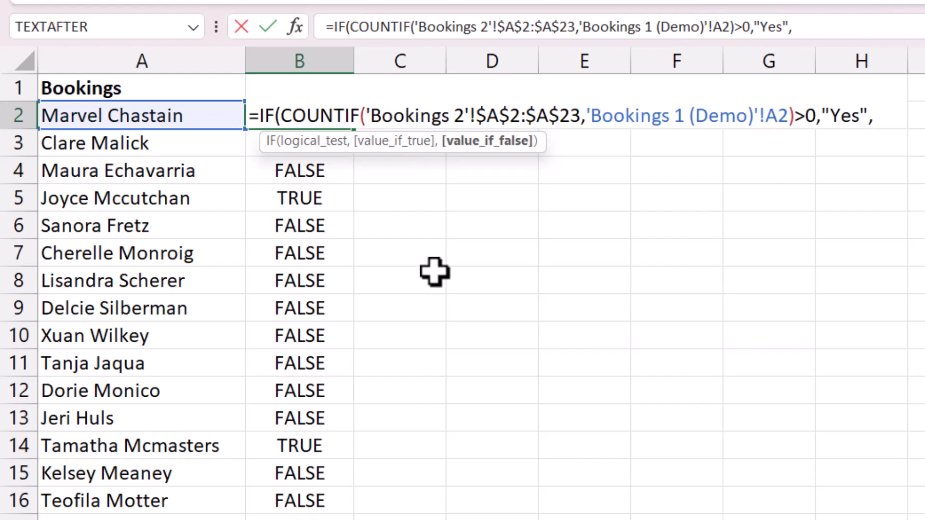
type("\"\"")
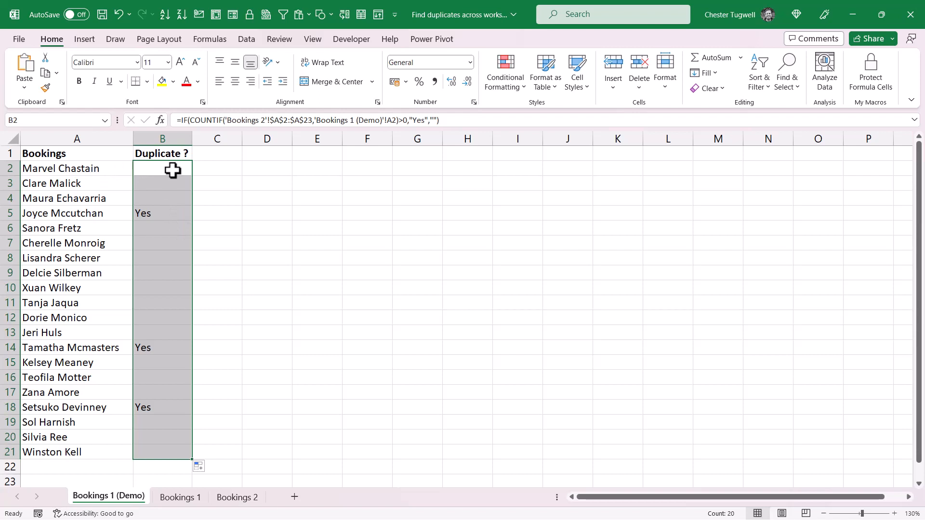
double_click(163, 168)
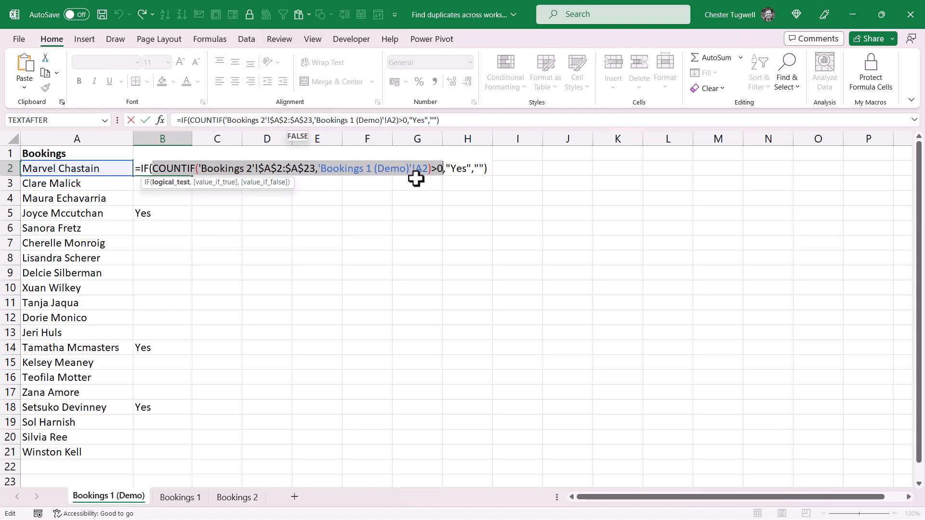
mouse_move(413, 216)
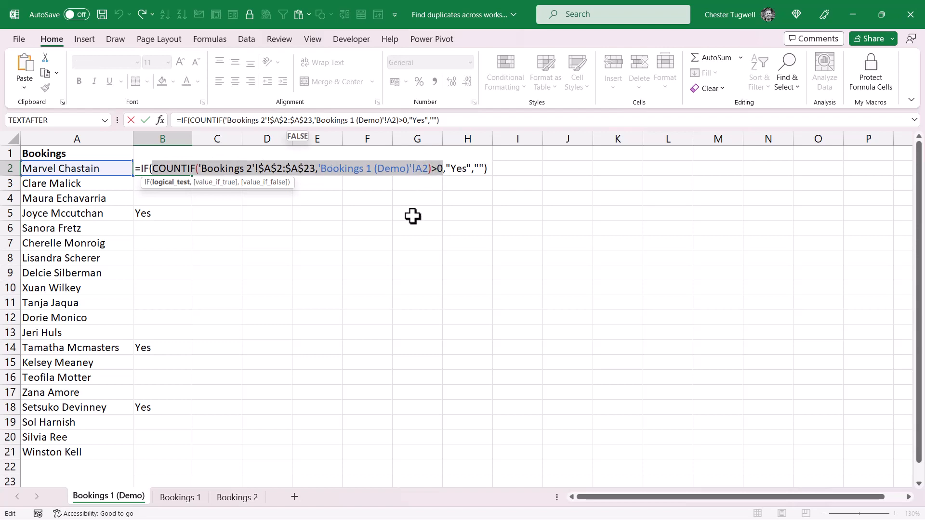
key("ctrl+c")
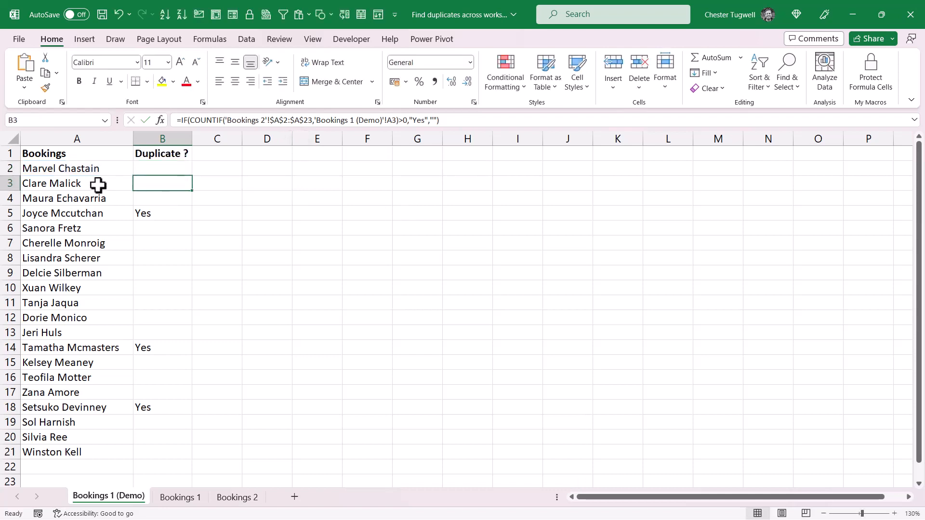
- Create a formula rule on the column A names: =COUNTIF('Bookings 2'!$A$2:$A$23,'Bookings 1 (Demo)'!A2)>0
left_click_drag(77, 168, 77, 452)
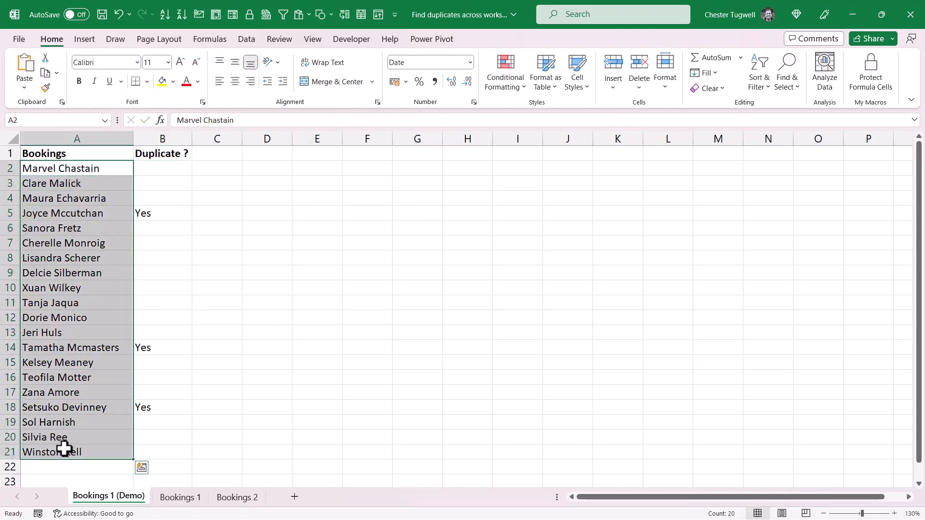
left_click(505, 71)
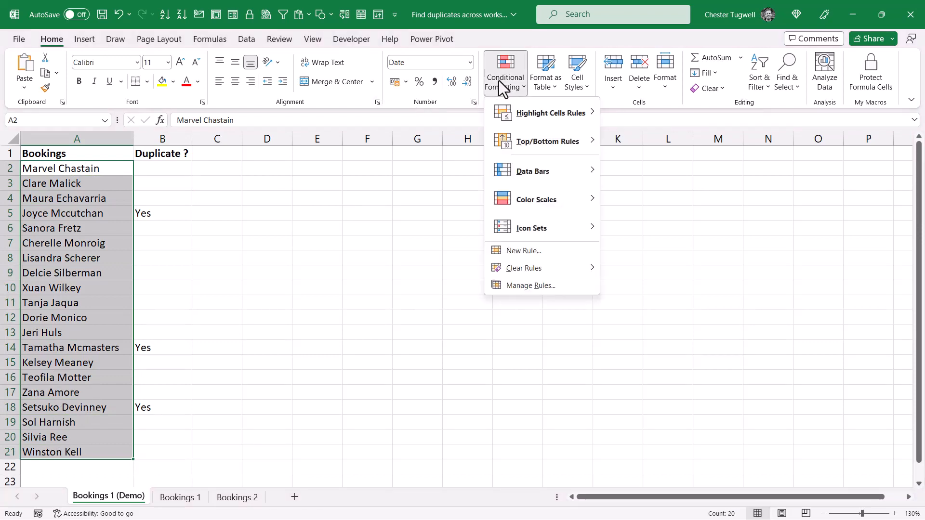
left_click(522, 250)
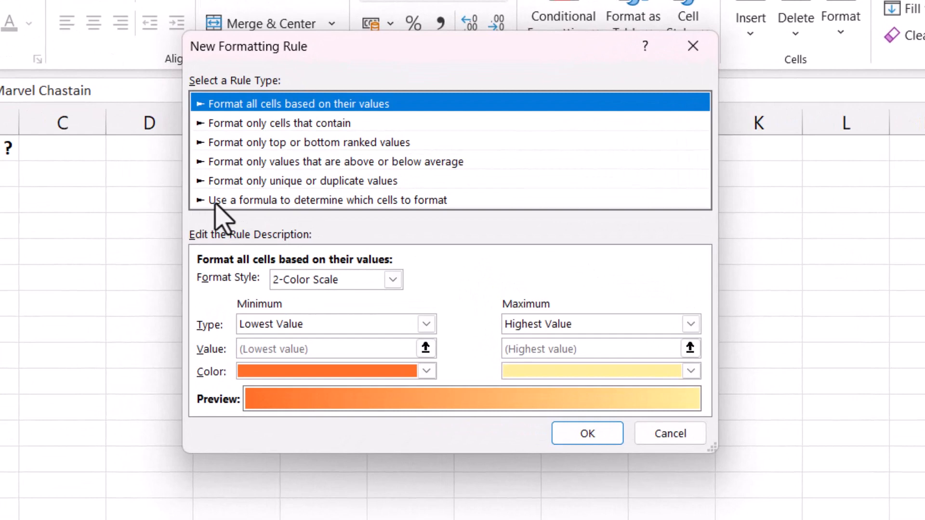
left_click(326, 200)
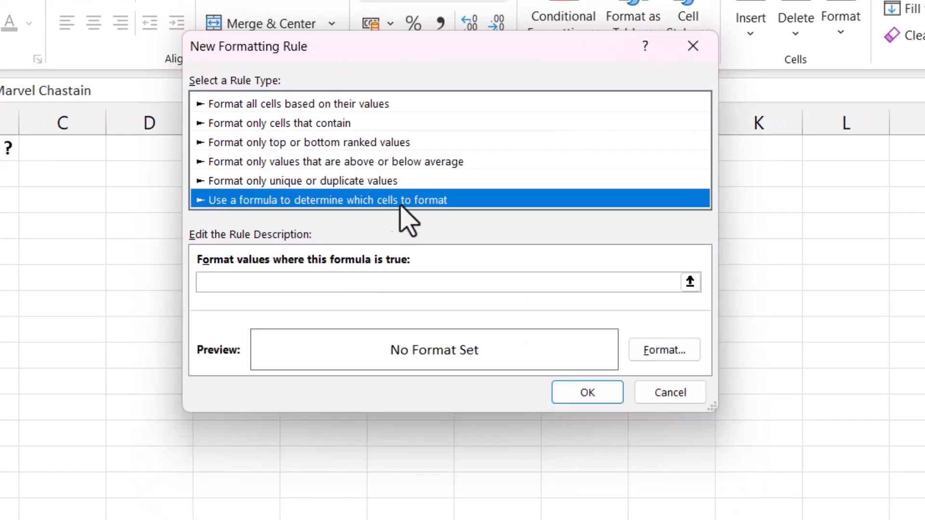
left_click(448, 282)
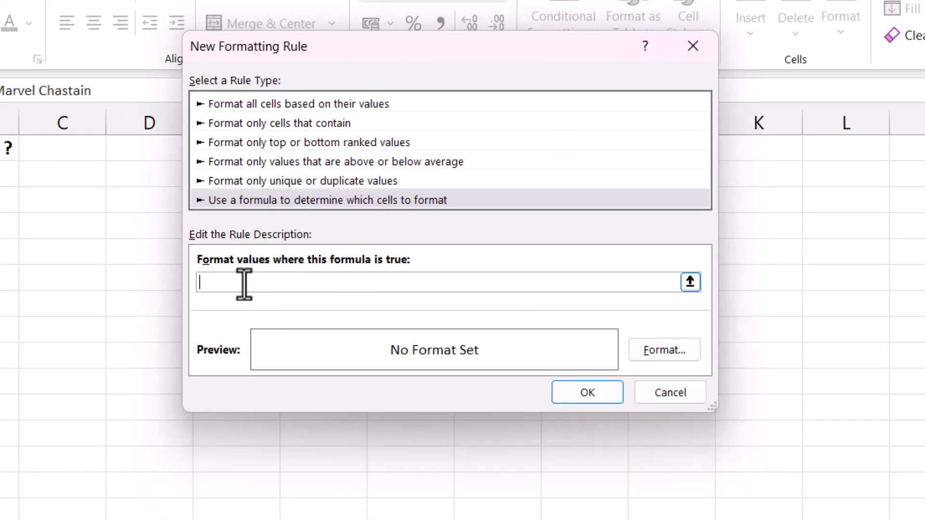
type("=")
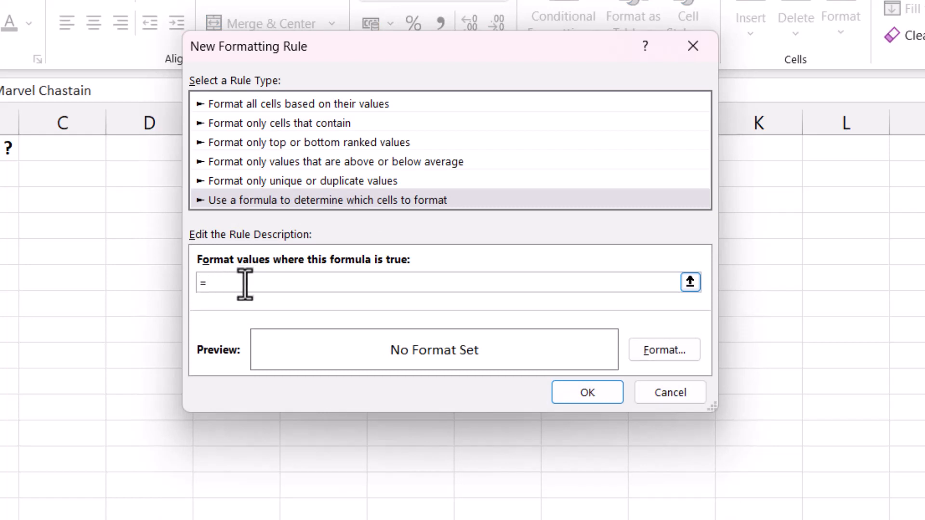
type("=COUNTIF('Bookings 2'!$A$2:$A$23,'Bookings 1 (Demo)'!A2)>0")
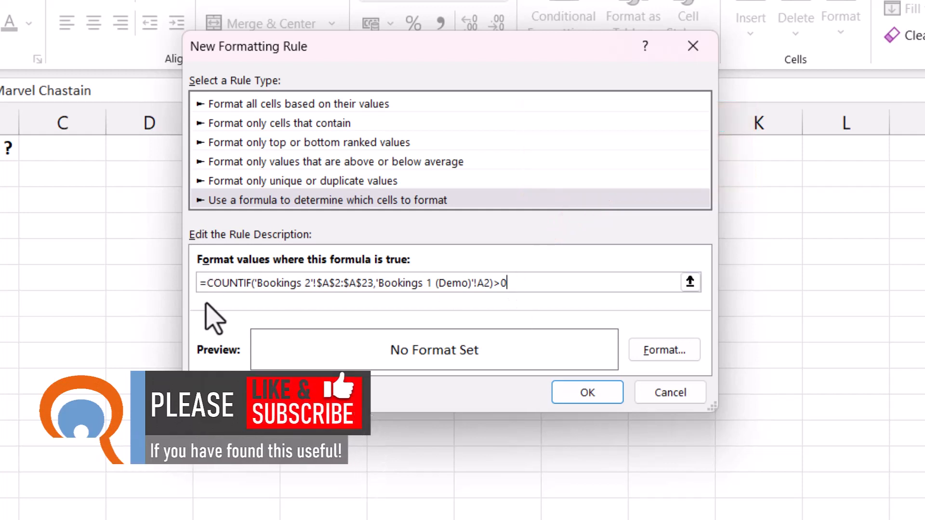
mouse_move(663, 350)
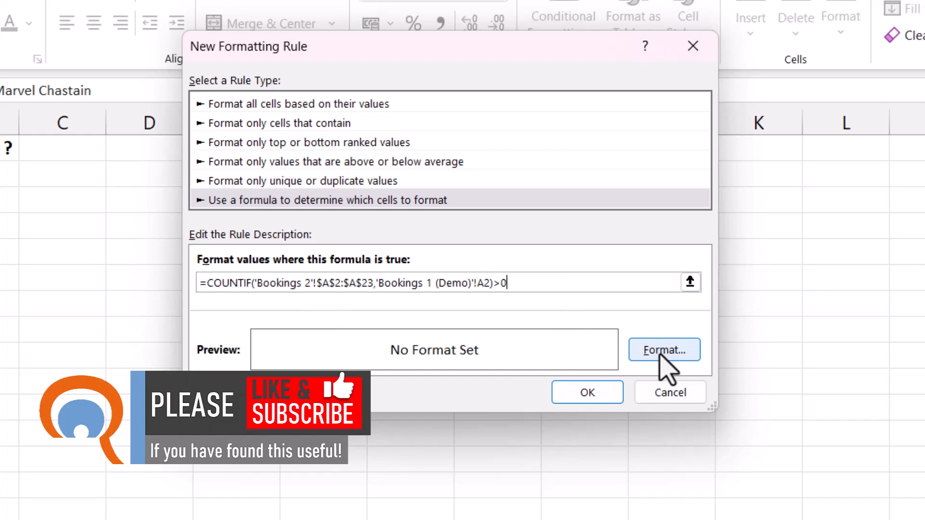
- Give the new rule a light yellow fill and apply it
left_click(663, 349)
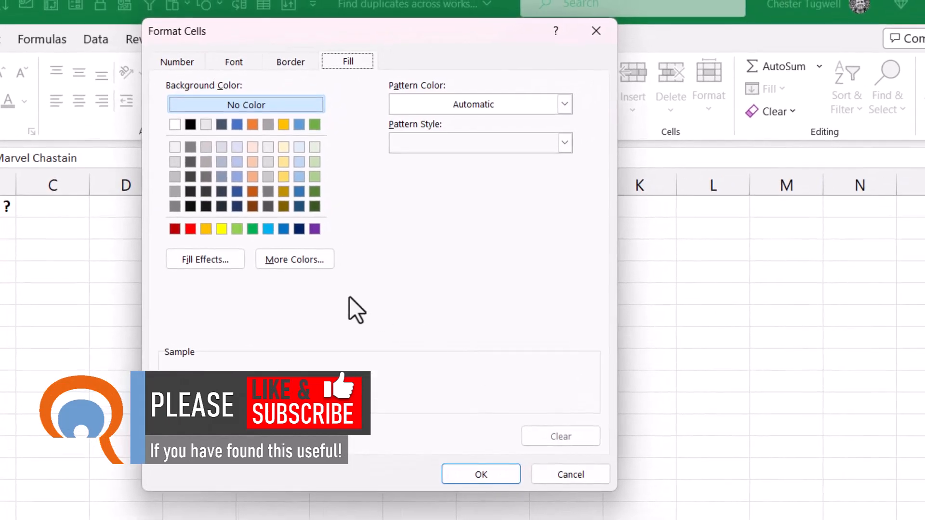
left_click(283, 162)
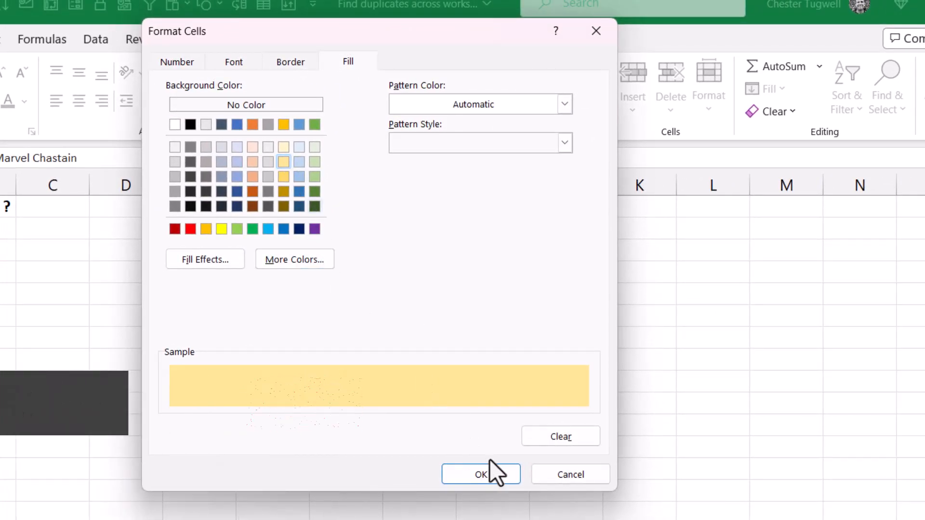
left_click(480, 474)
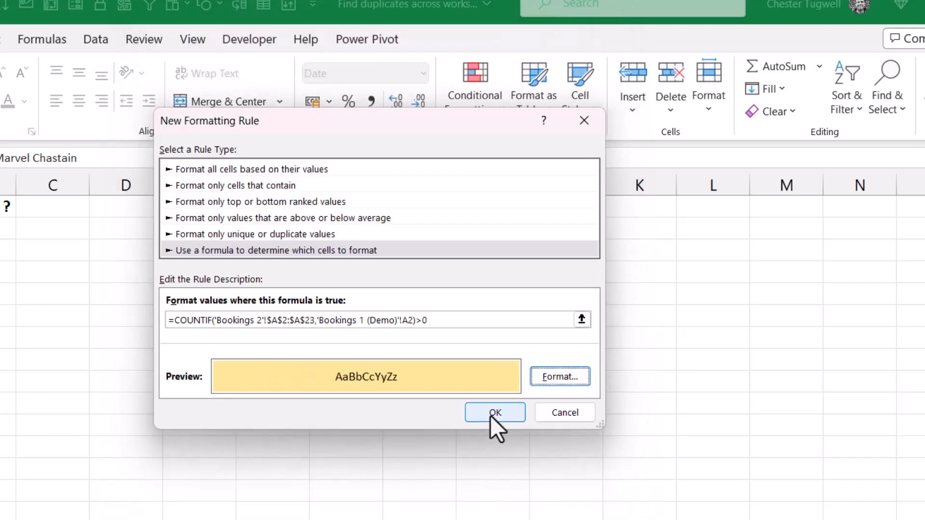
left_click(494, 412)
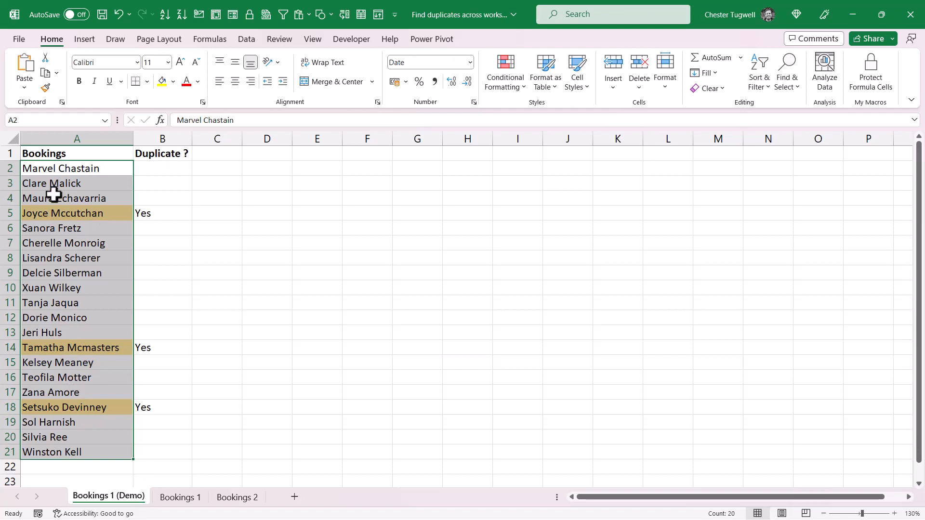
mouse_move(98, 214)
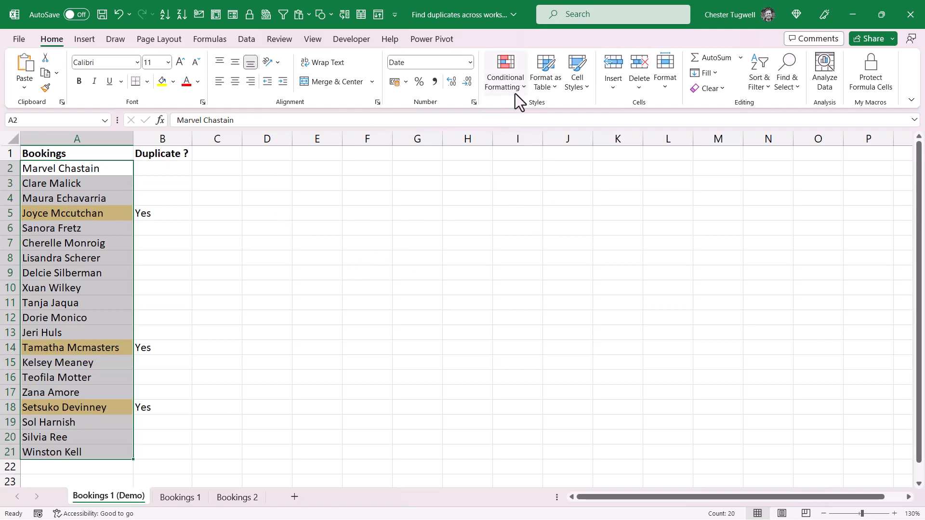
- From Manage Rules, open the COUNTIF highlighting rule in Edit Rule
left_click(504, 71)
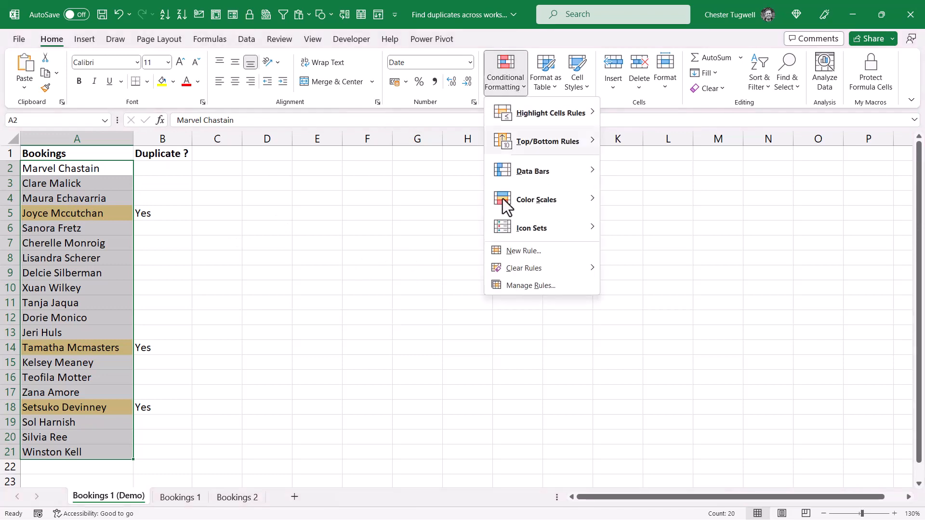
left_click(530, 286)
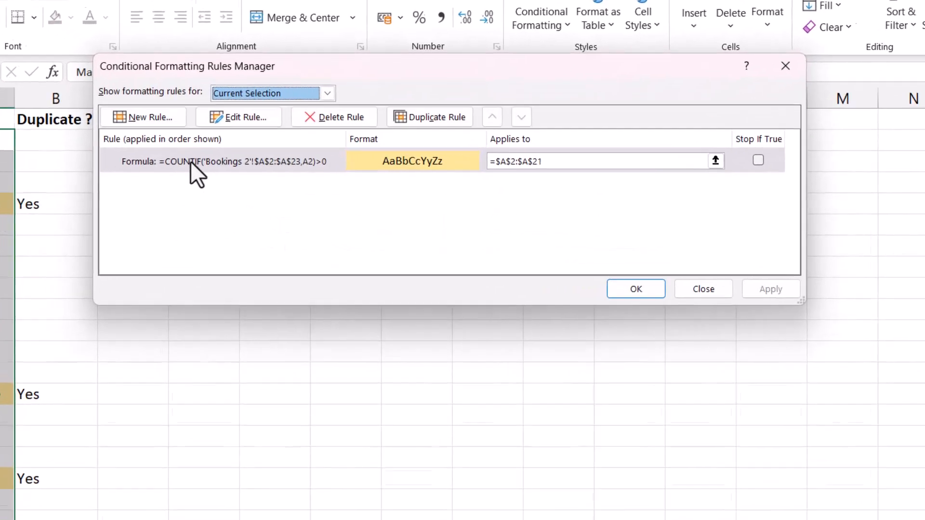
left_click(239, 117)
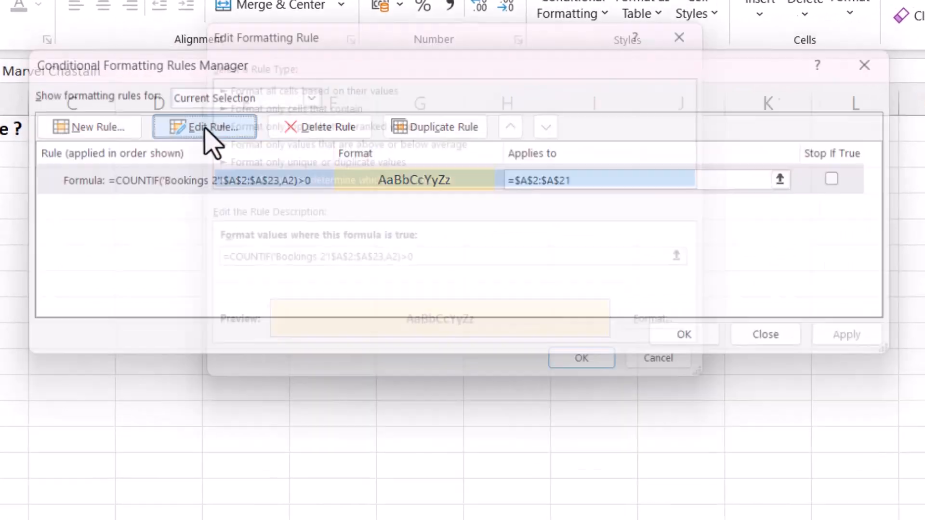
left_click(205, 127)
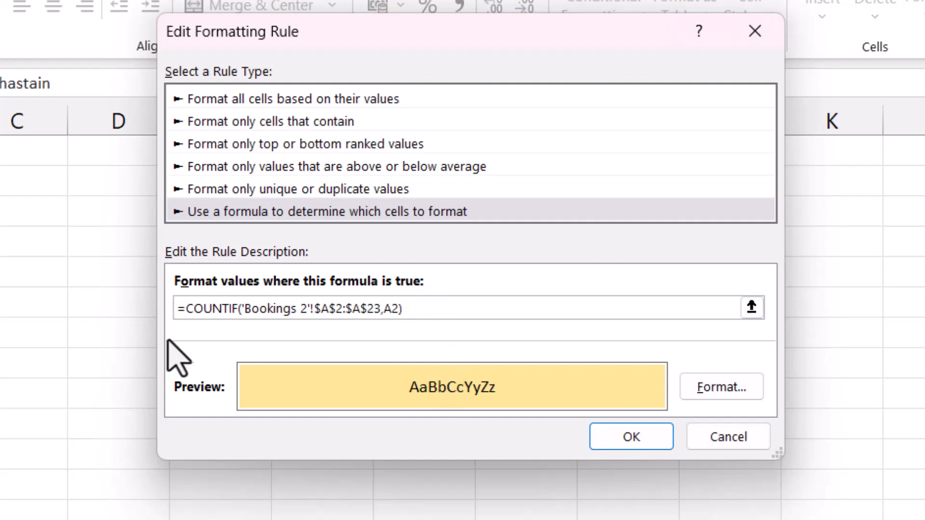
- Delete >0 from the rule's COUNTIF formula and save the rule
left_click(402, 307)
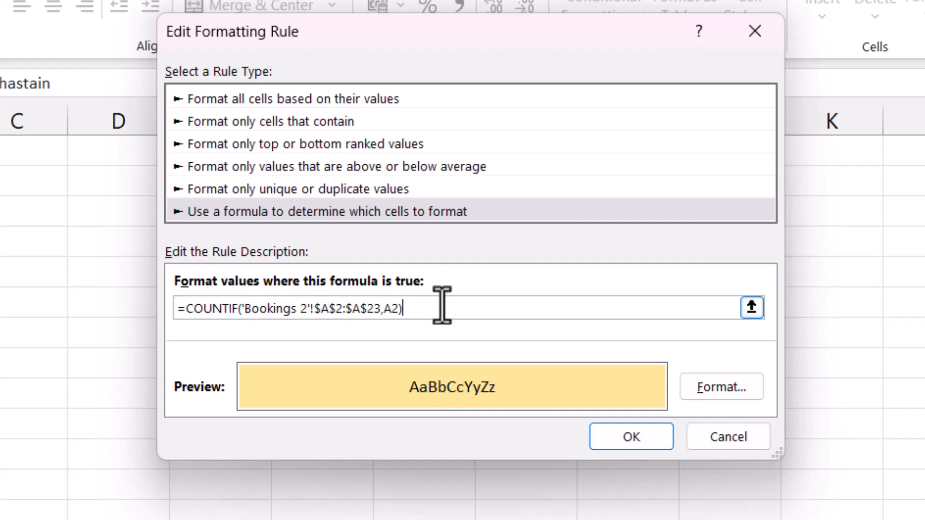
mouse_move(300, 342)
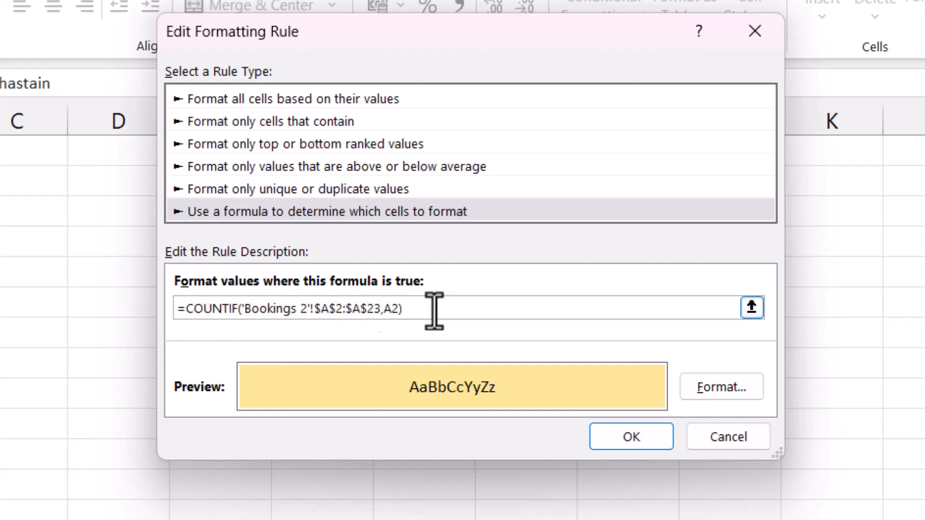
left_click(630, 436)
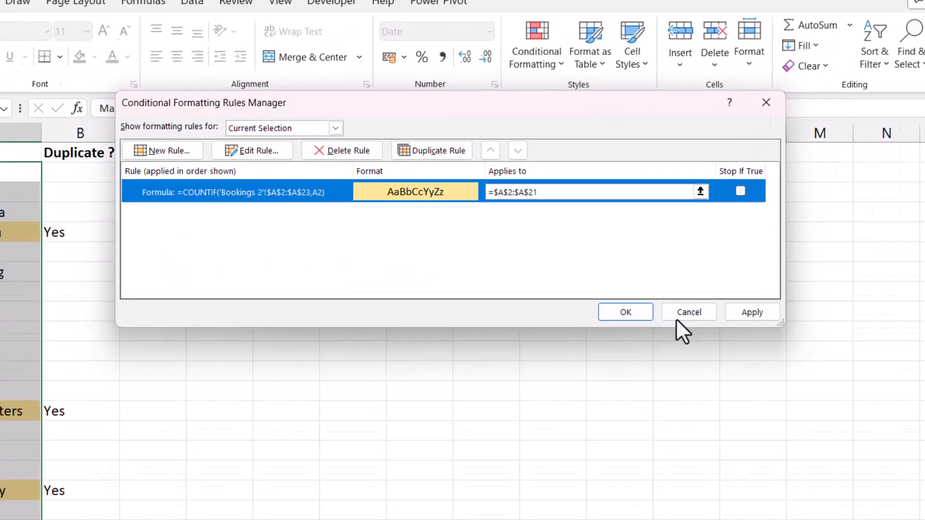
- Cancel the Rules Manager, reopen the rule, and append >0 to its formula
left_click(625, 312)
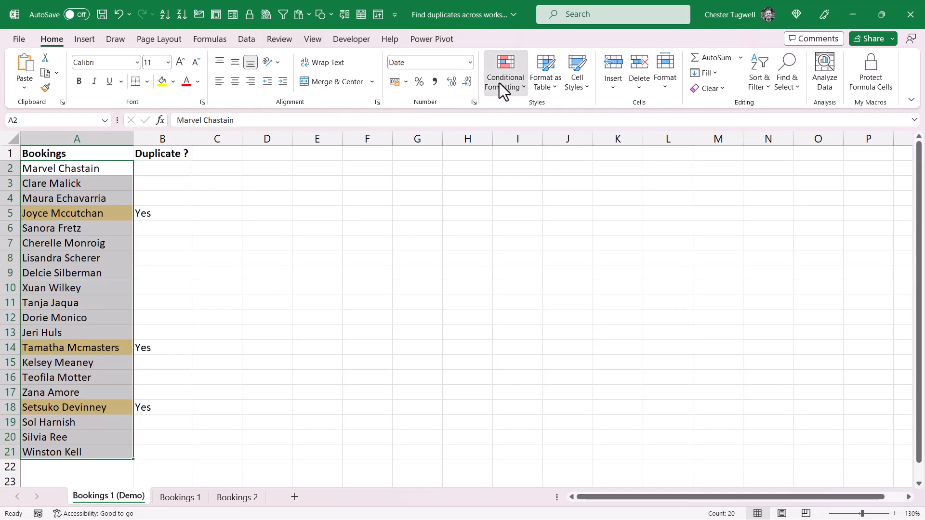
left_click(504, 71)
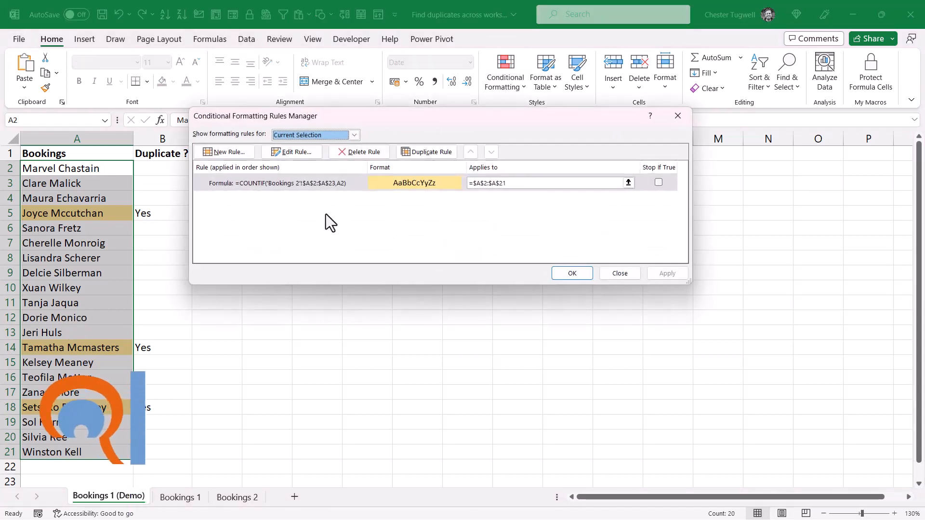
left_click(292, 152)
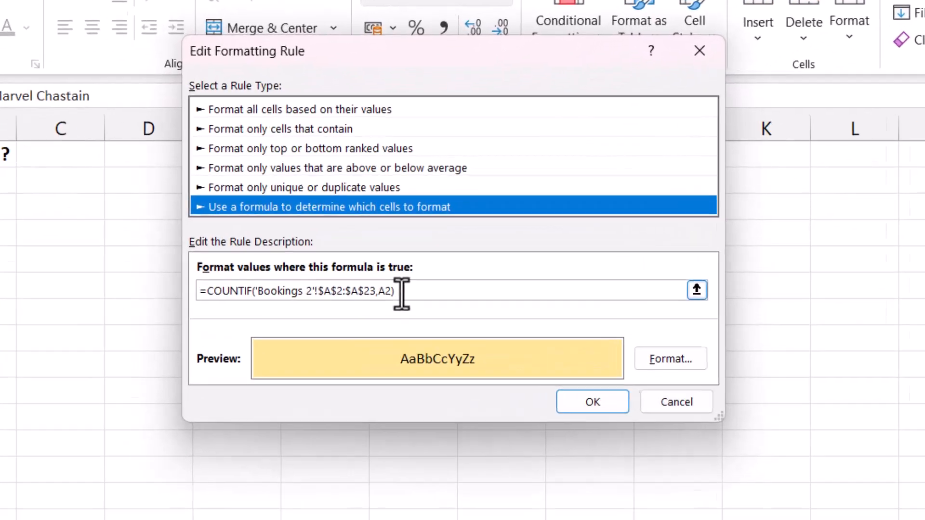
type(">0")
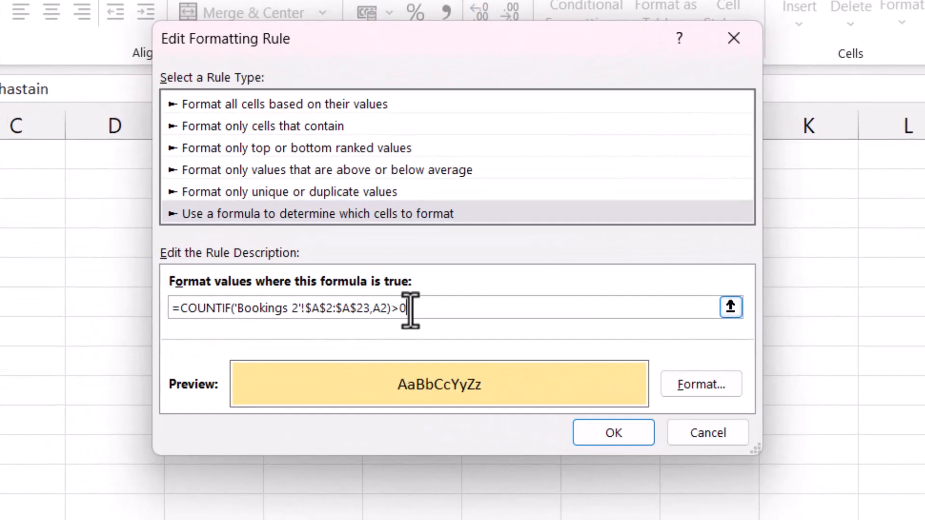